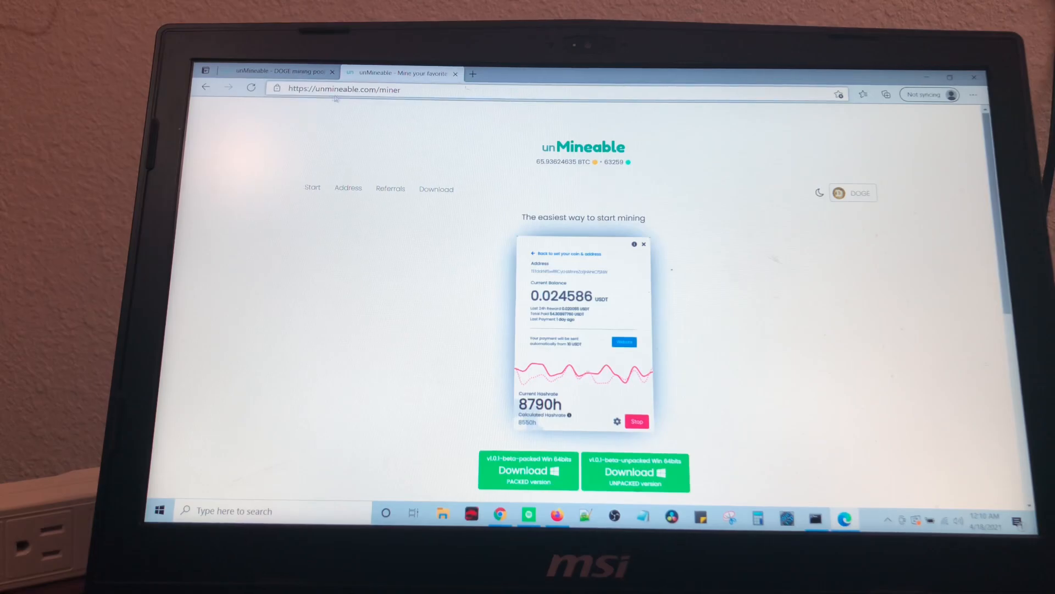
- Scroll down through the unMineable miner download page in Edge
scroll(down, 3)
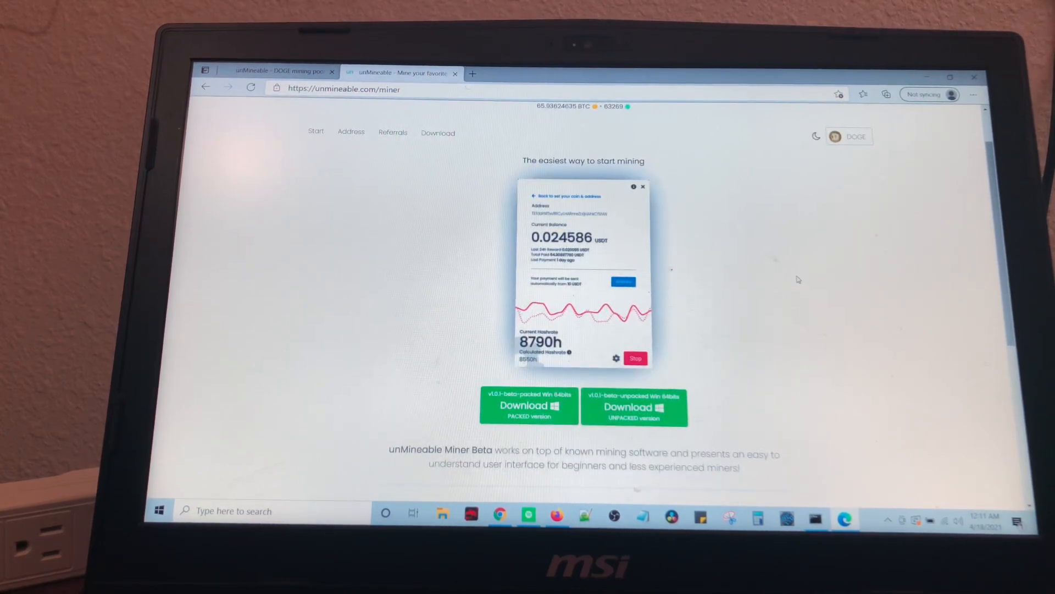
scroll(down, 3)
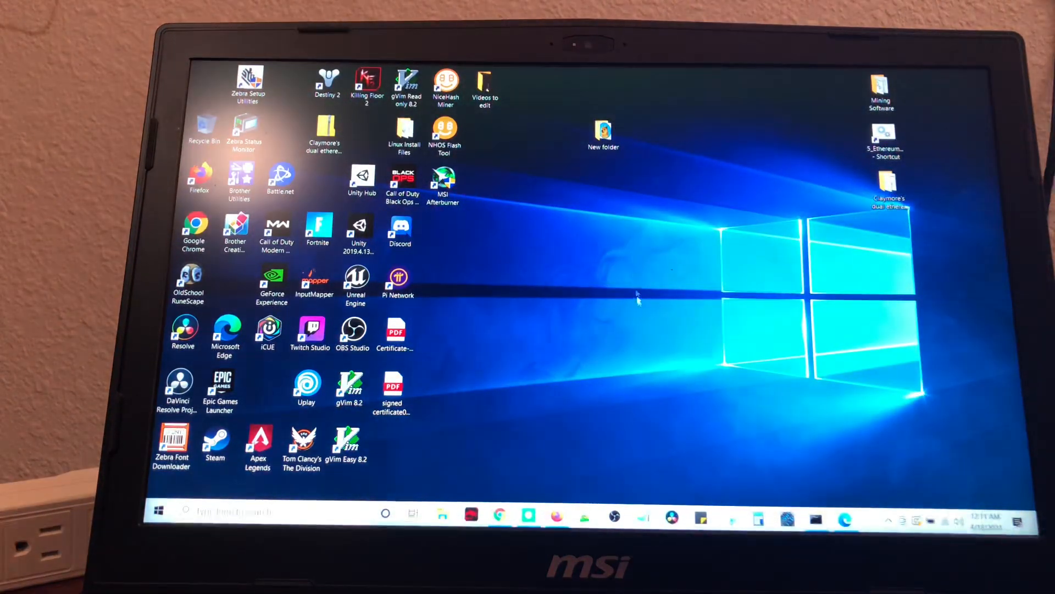
- Run the miner from New folder > unMineable_Miner, pass the welcome screen, and pick Graphics Card (GPU)
double_click(603, 132)
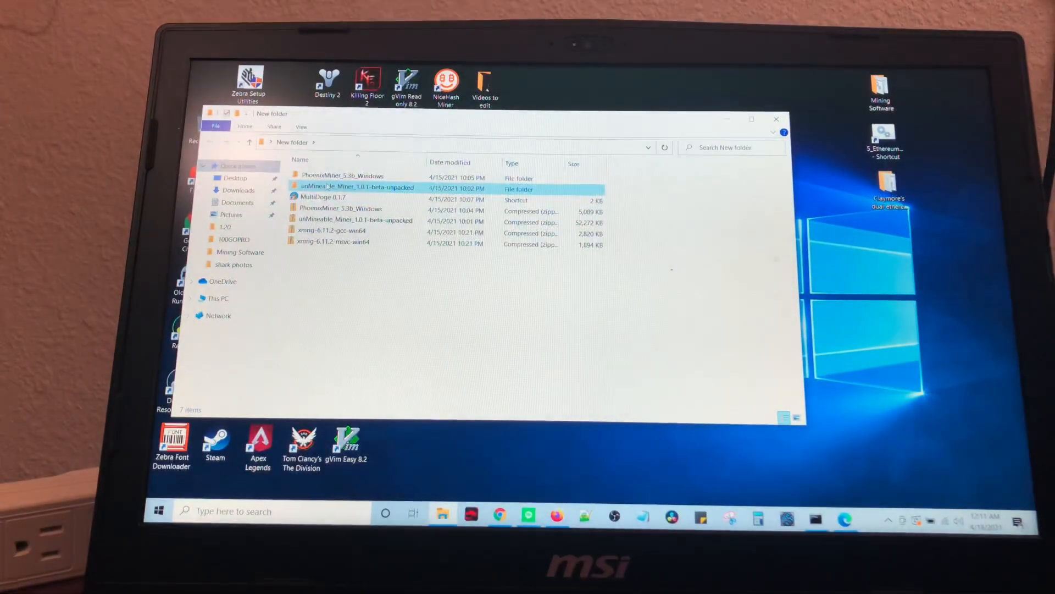
double_click(357, 187)
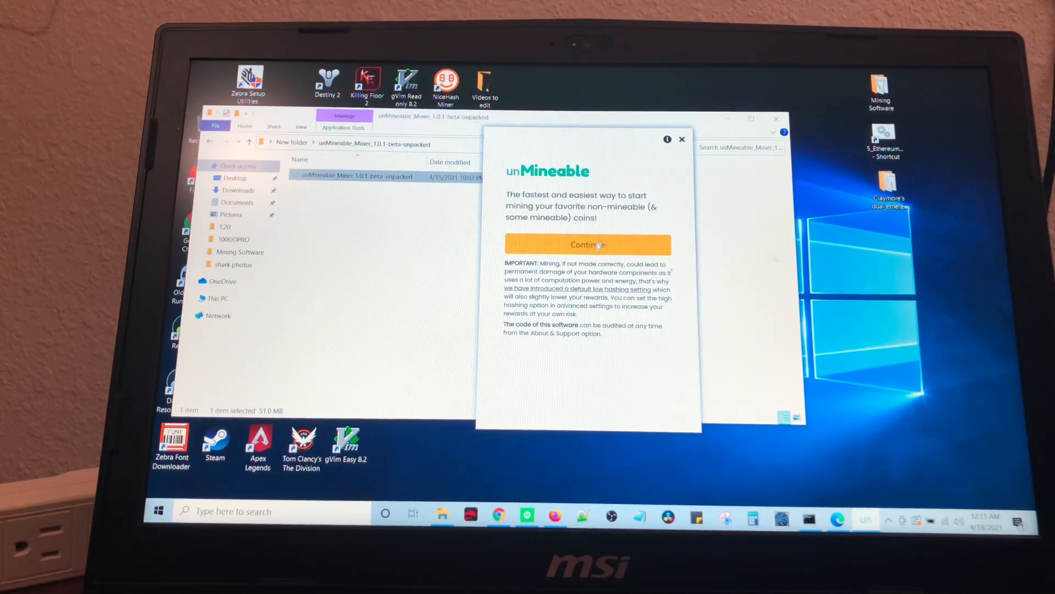
click(587, 243)
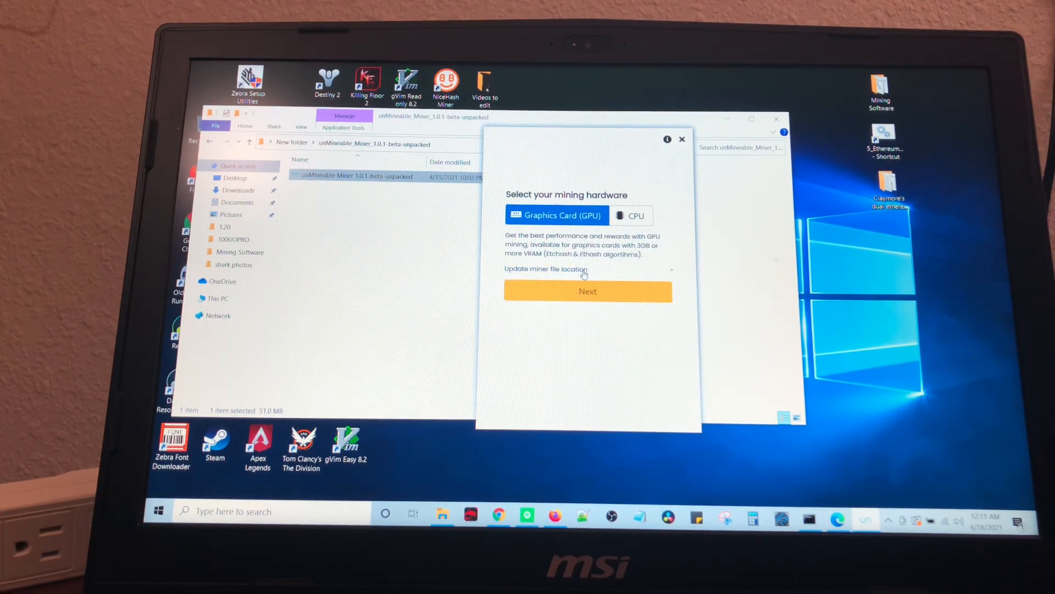
click(631, 215)
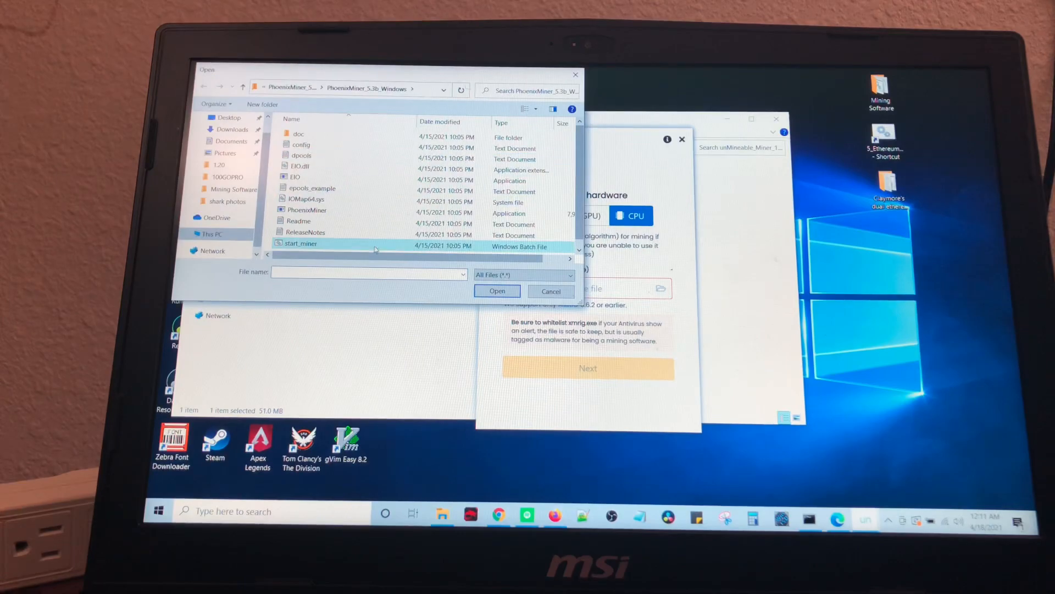
scroll(down, 3)
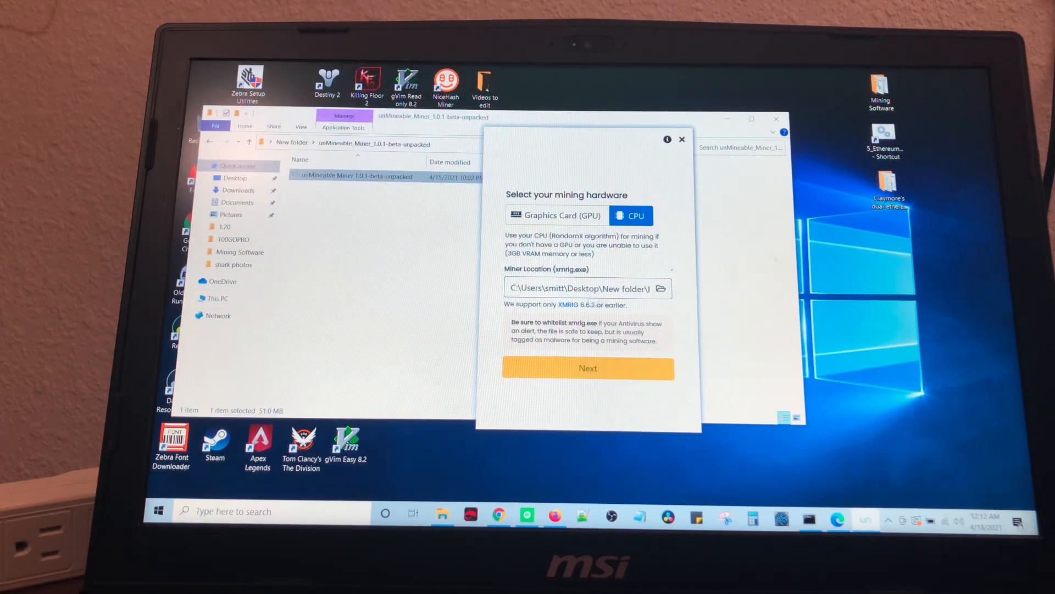
click(556, 215)
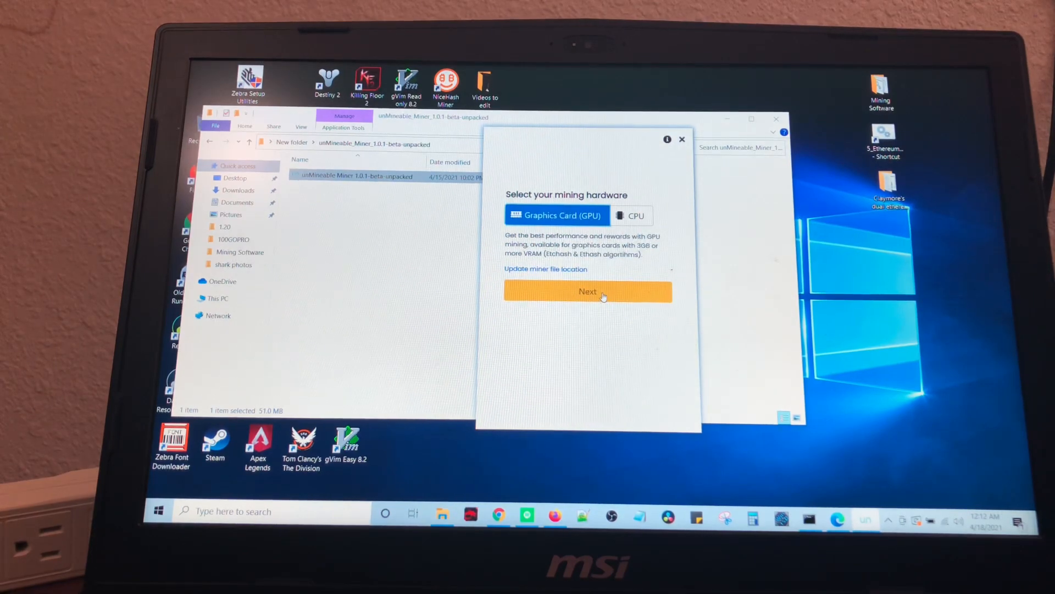
- Choose Dogecoin from the coin list and select the whole wallet address field
click(587, 291)
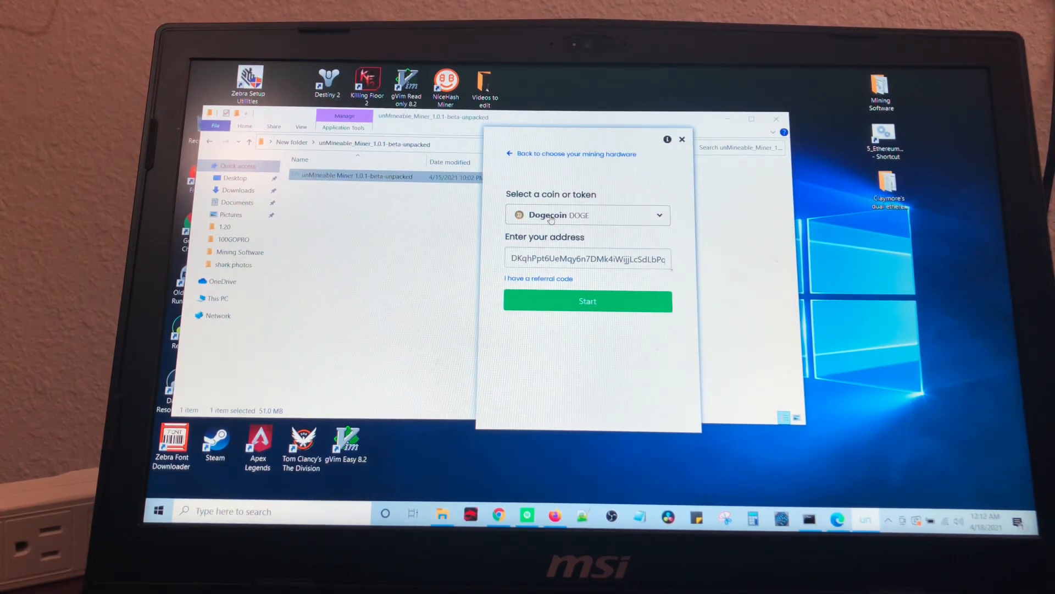
click(587, 215)
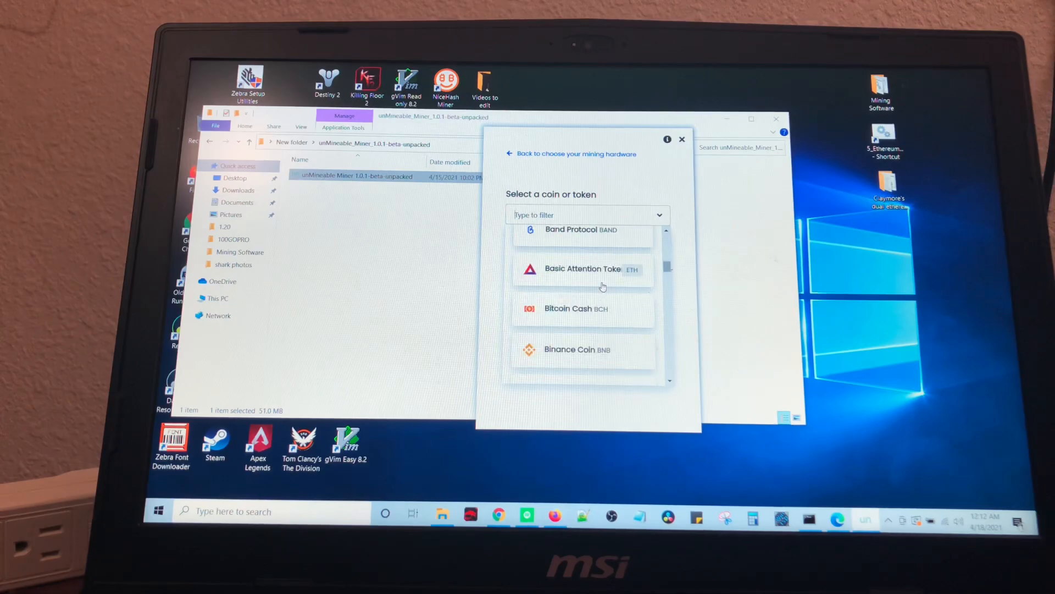
scroll(down, 3)
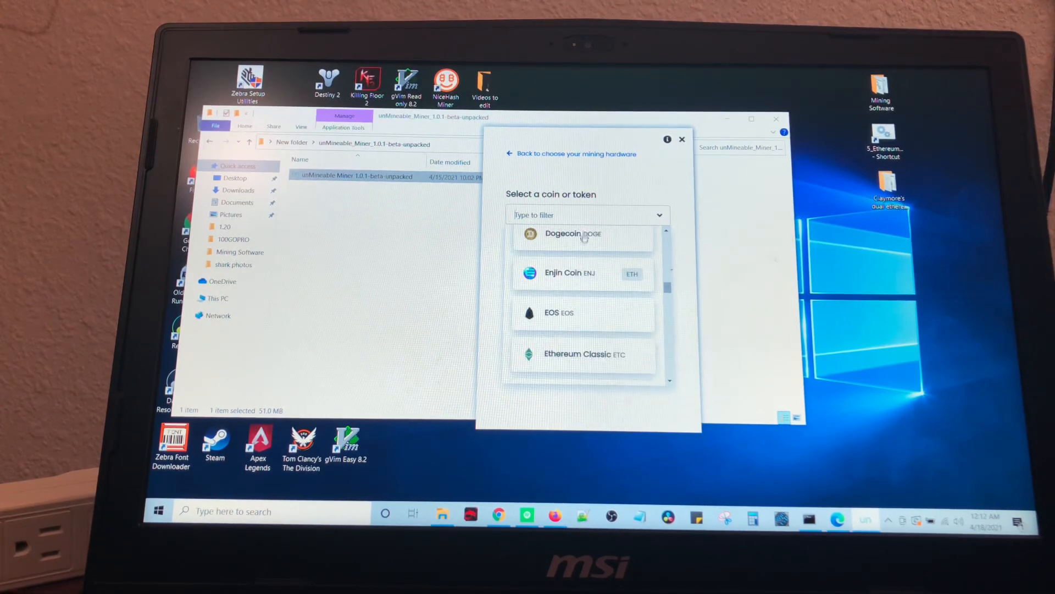
click(572, 234)
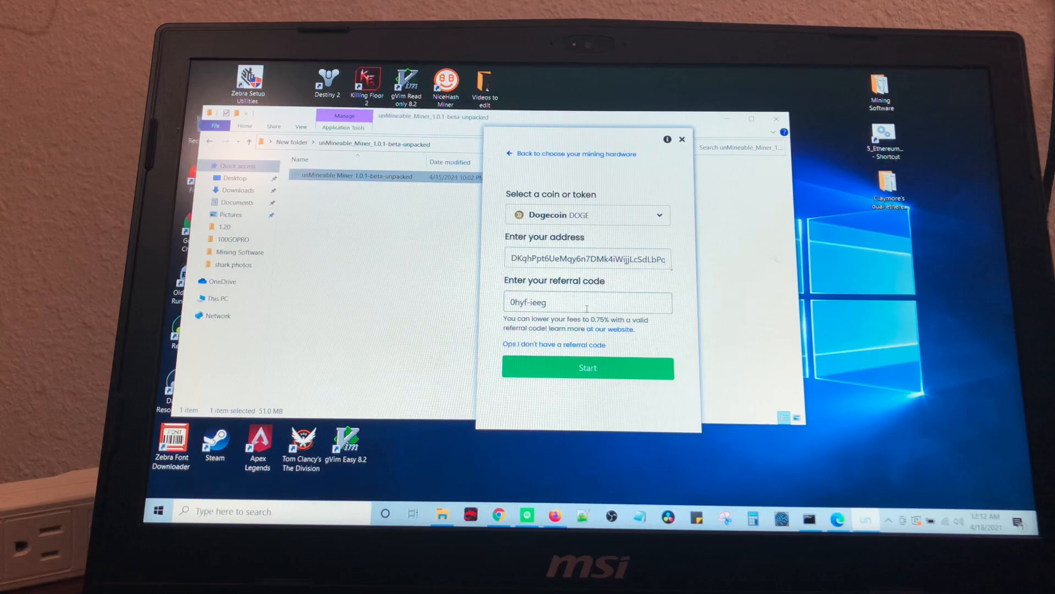
click(587, 258)
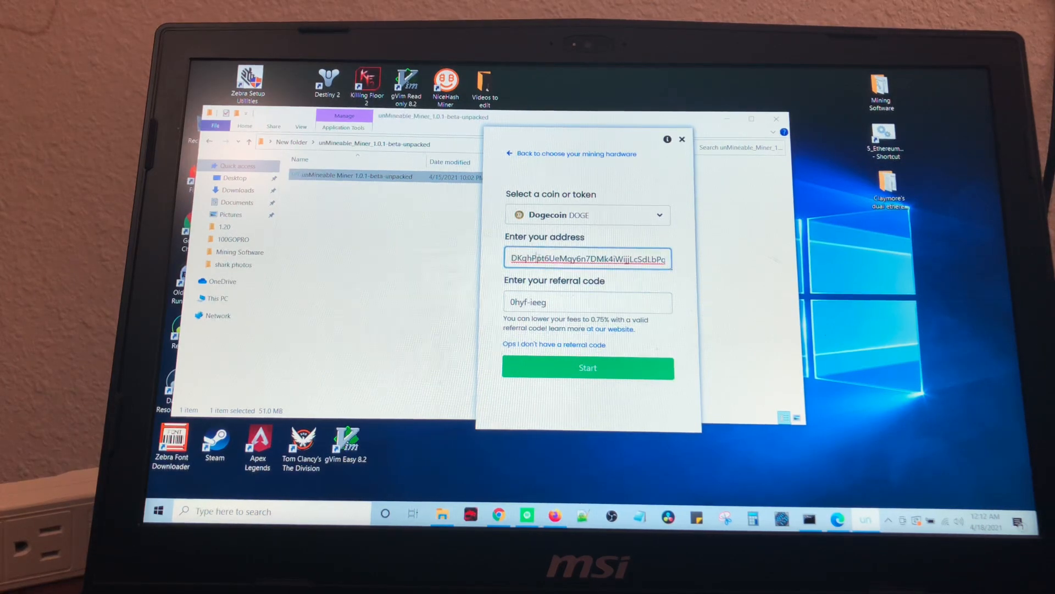
triple_click(588, 258)
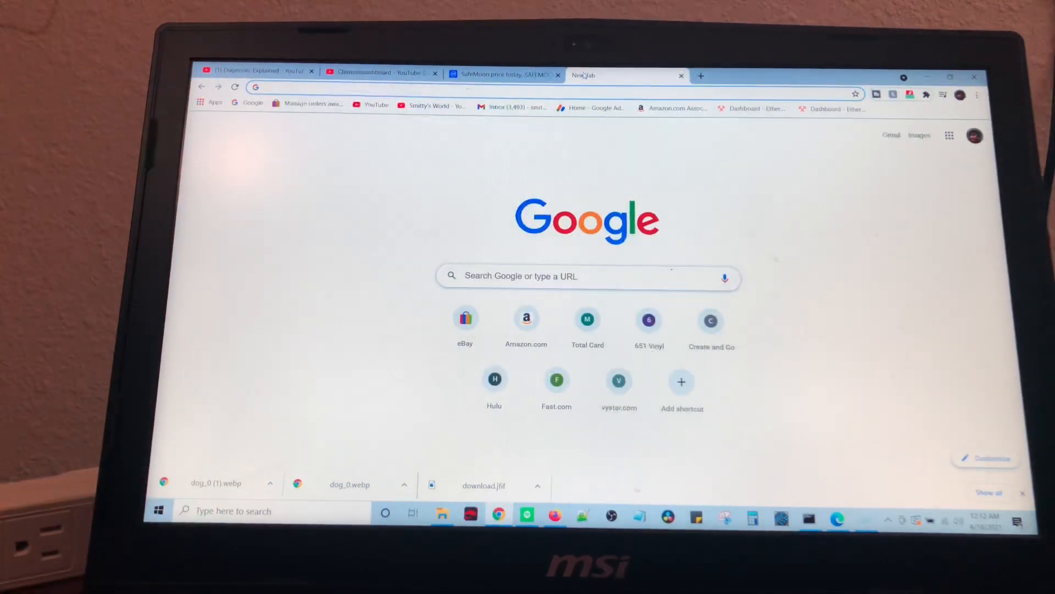
- Search for 'doge coin' in Chrome and open a Dogecoin search result
text(dphg)
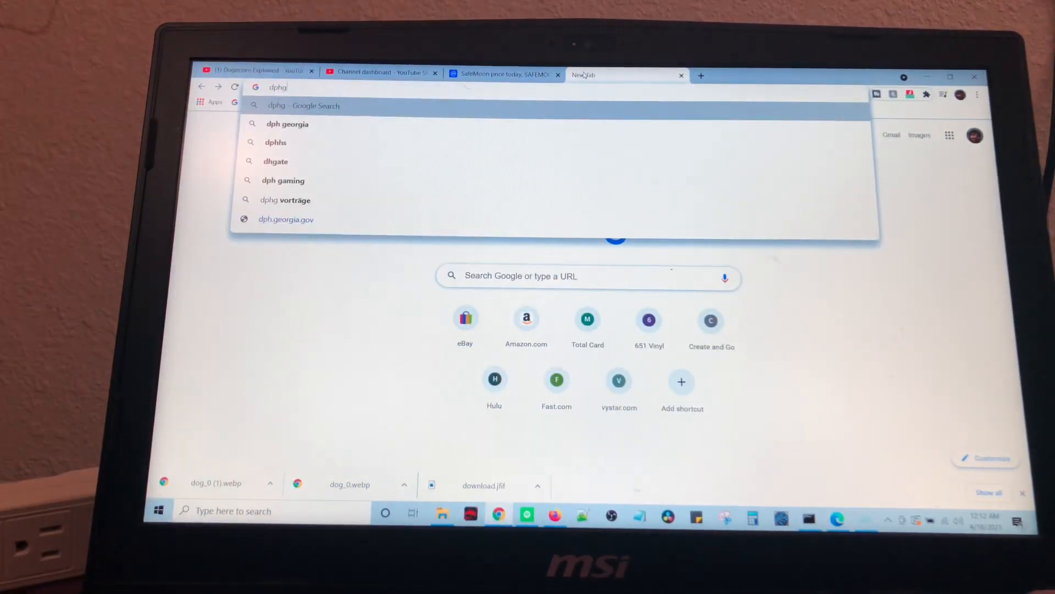
text(d)
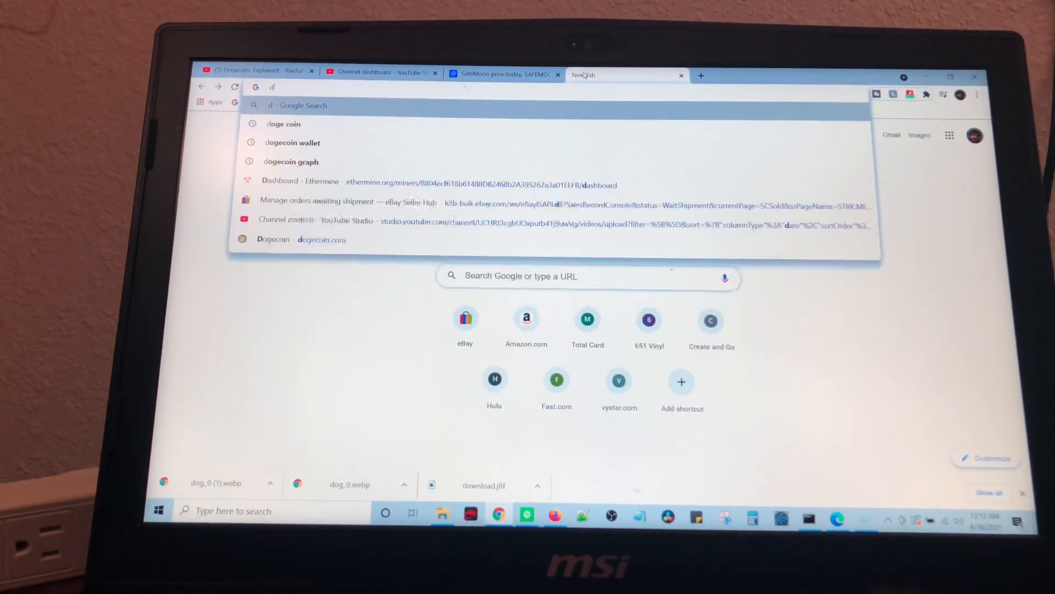
text(oge)
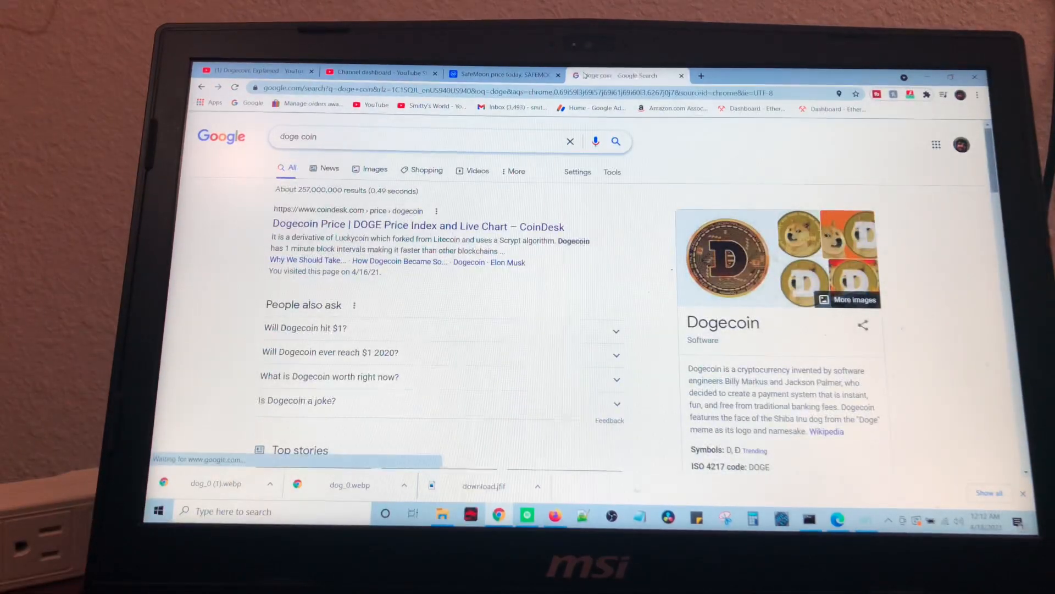
scroll(down, 3)
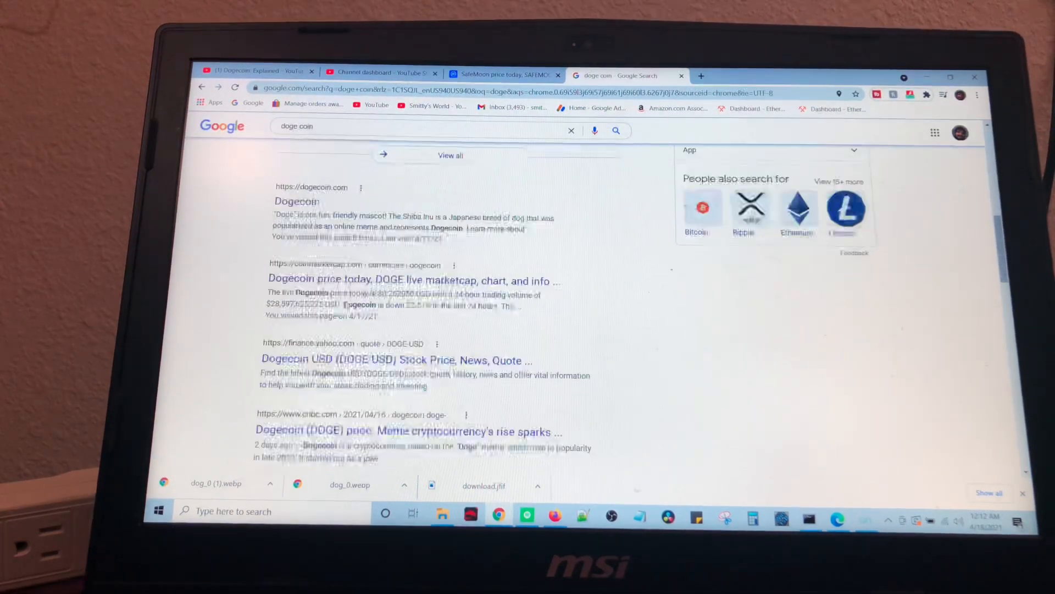
click(297, 201)
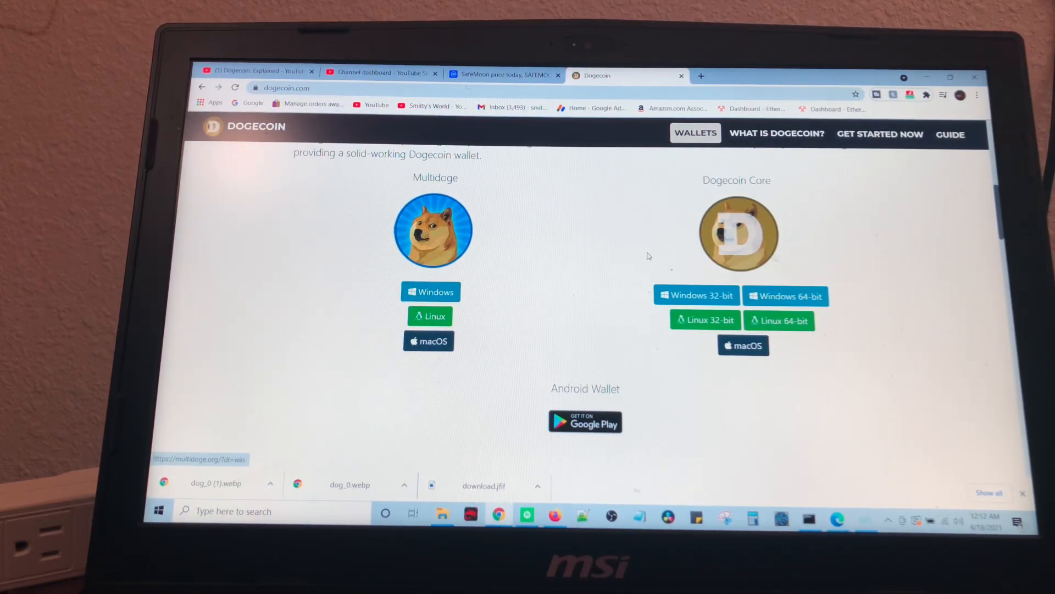
mouse_move(825, 199)
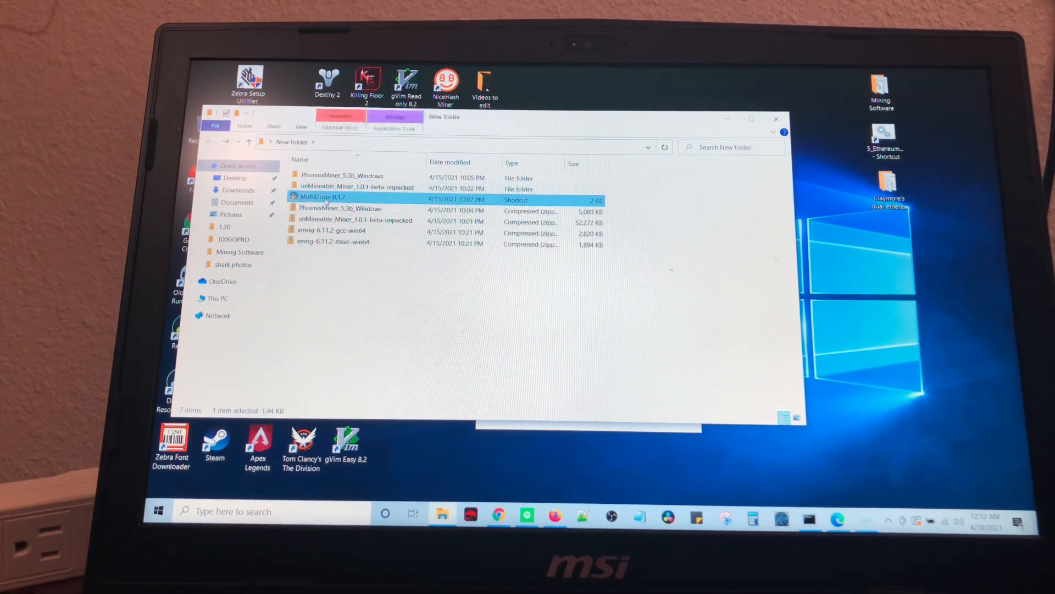
- Launch the miner, start and restart Dogecoin mining, then open the address's stats website
double_click(321, 196)
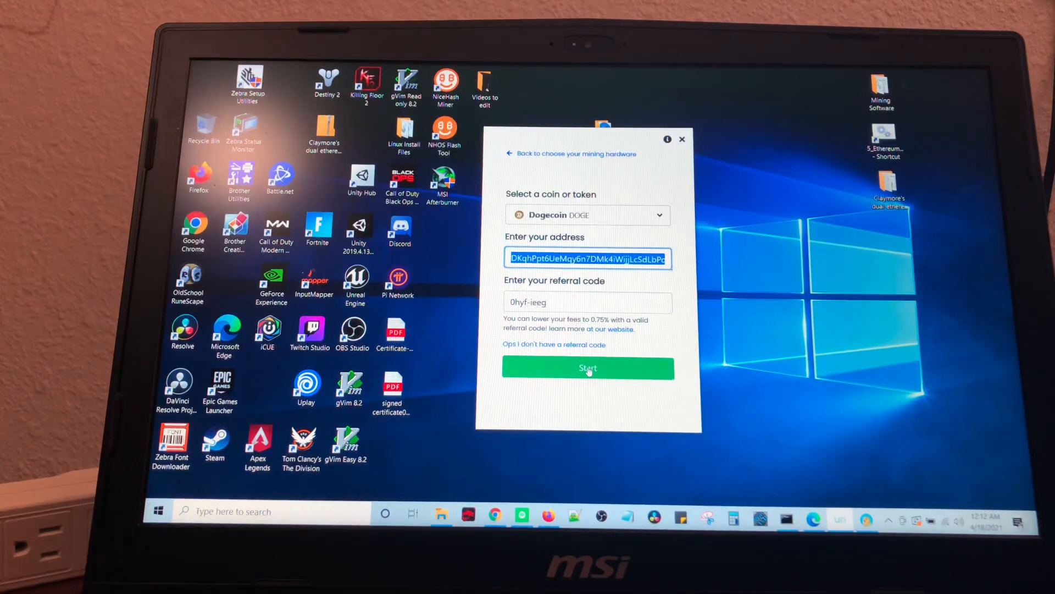
click(588, 368)
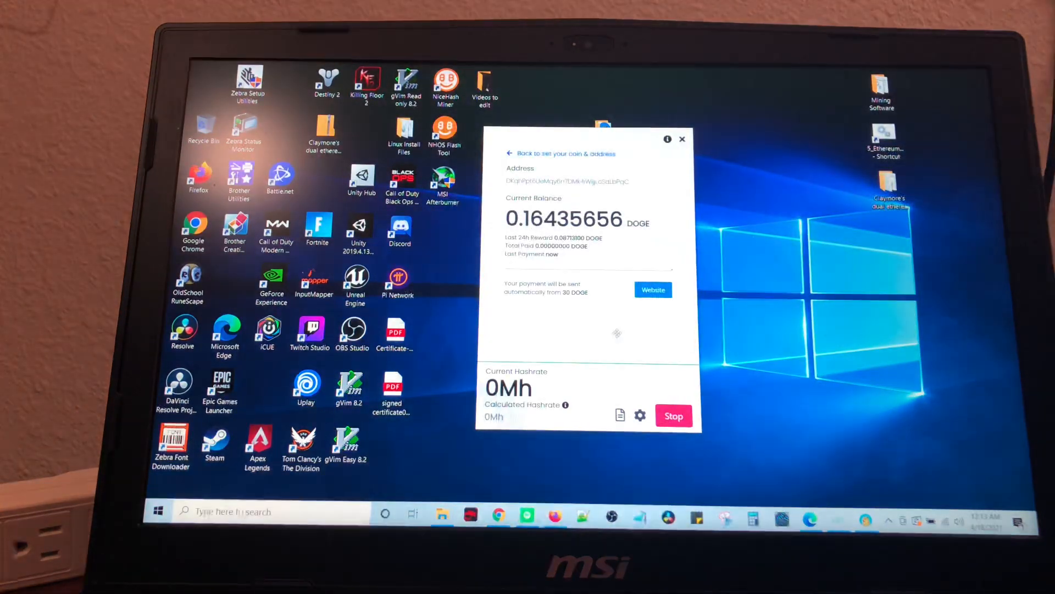
click(674, 415)
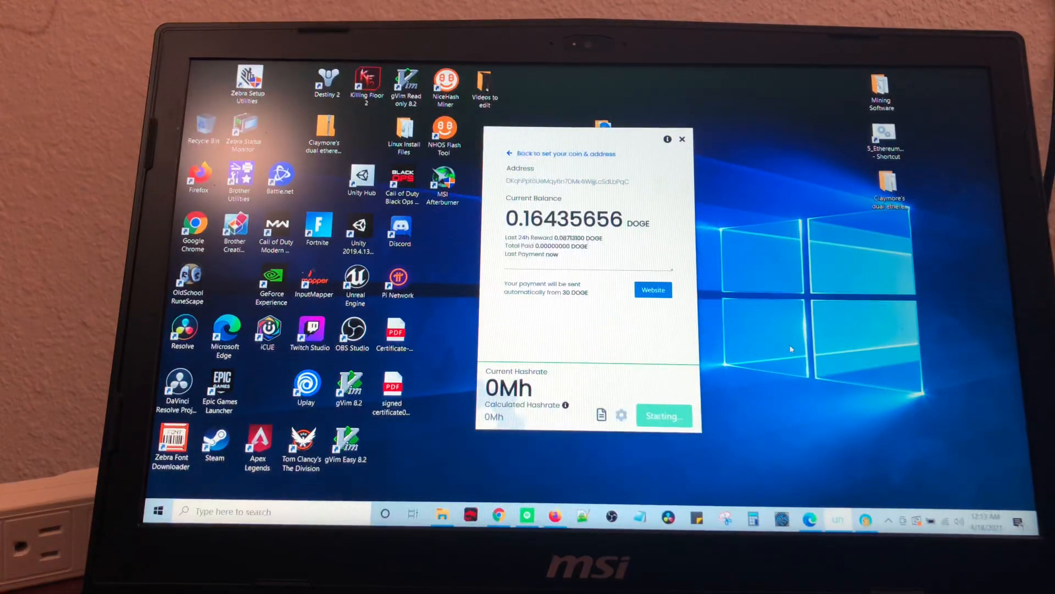
mouse_move(717, 328)
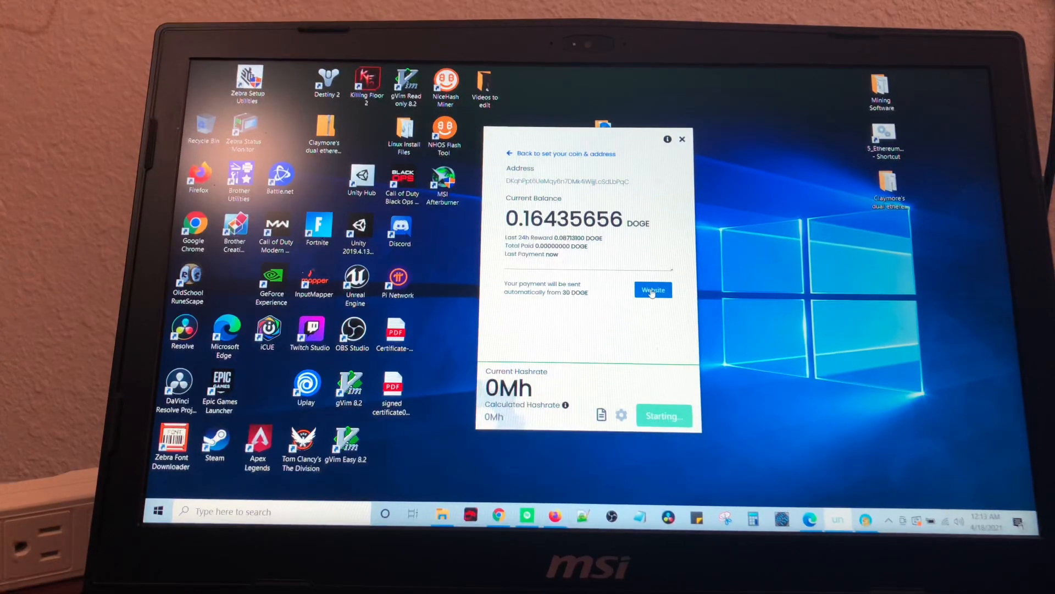
click(651, 289)
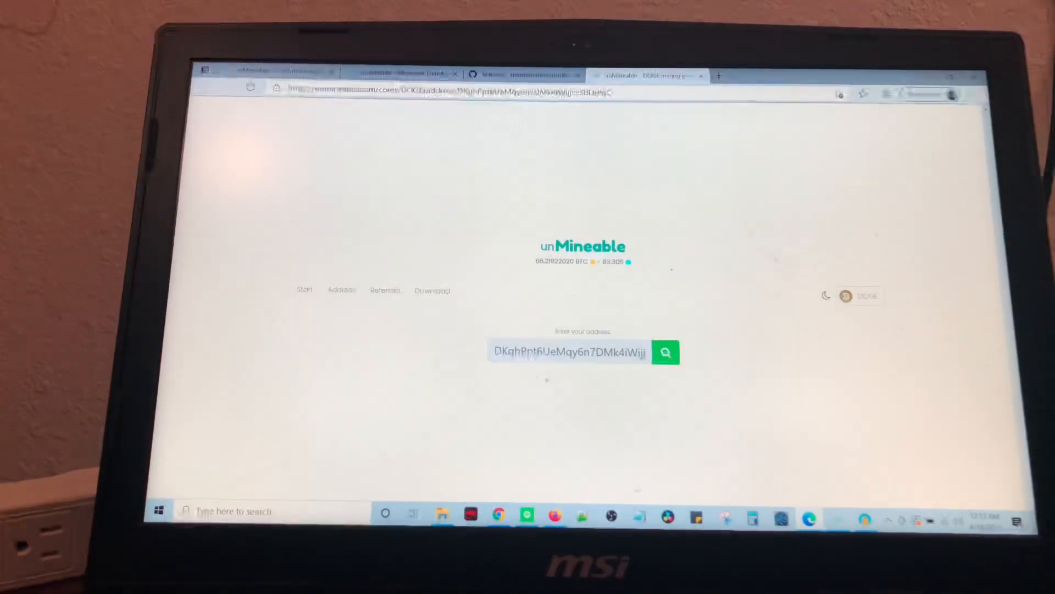
- Look up the address's 0.16435656 DOGE balance, then open the Dogecoin coin page
click(665, 351)
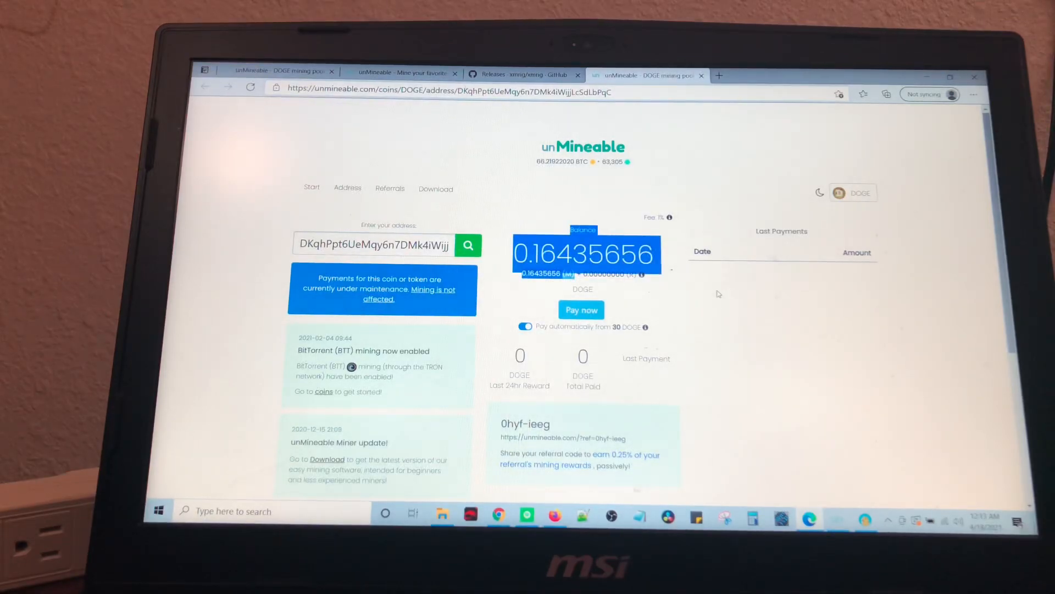
scroll(down, 3)
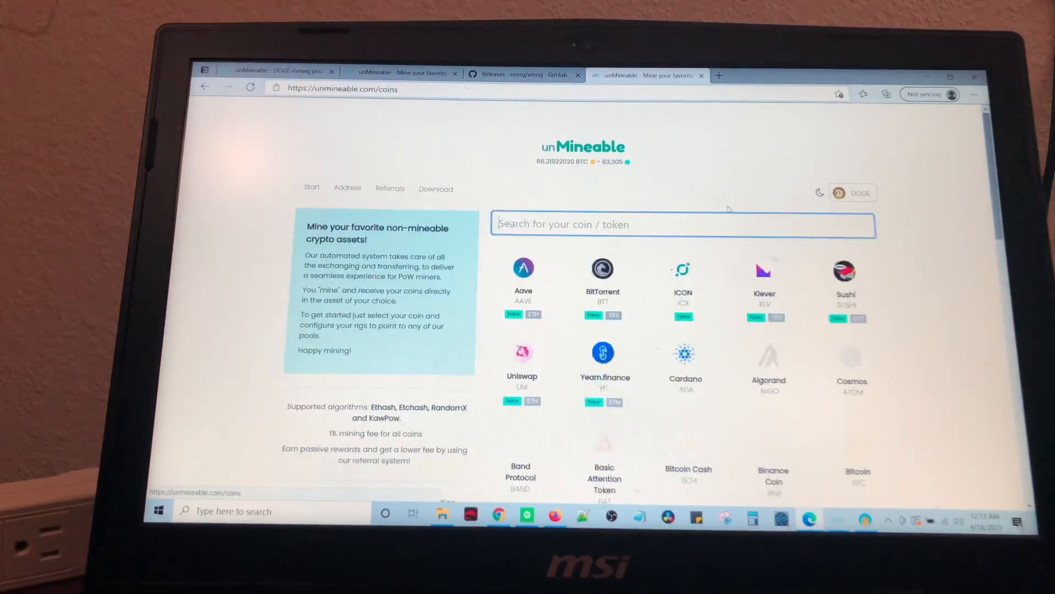
scroll(down, 3)
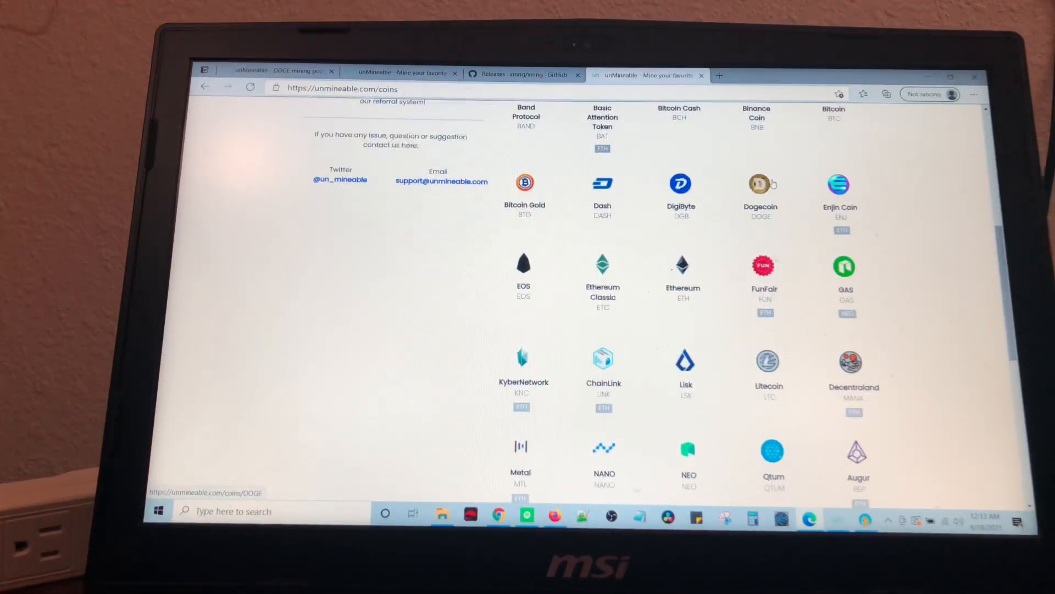
click(760, 184)
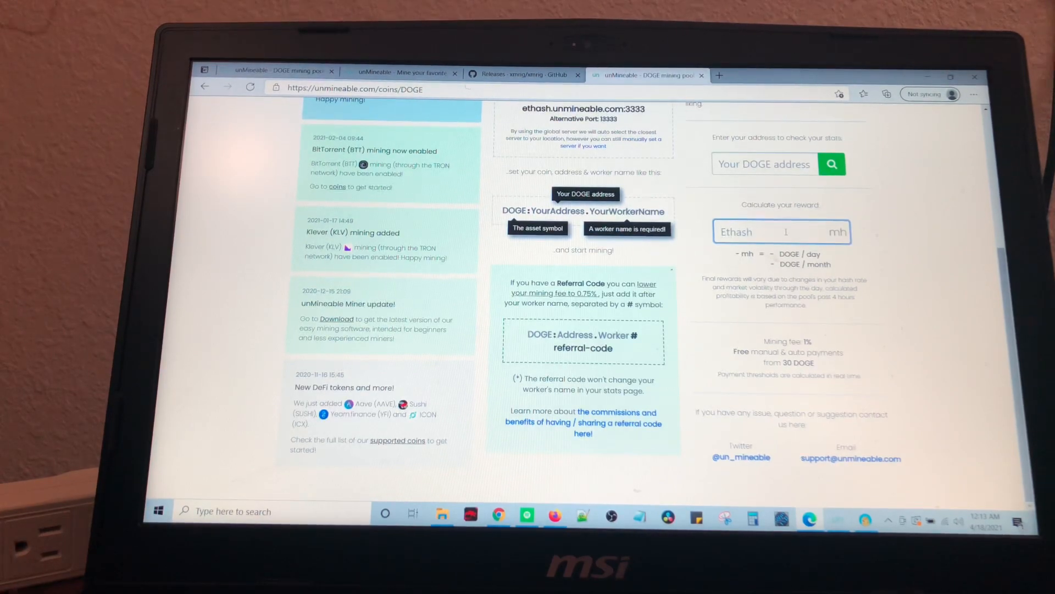
text(23)
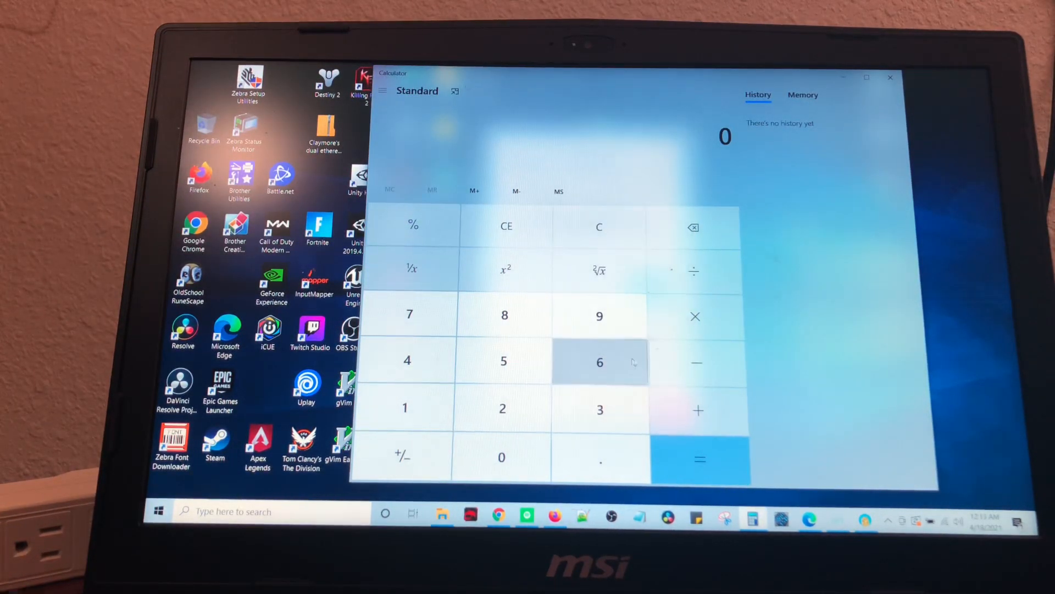
- Calculate 0.29 × 5 = 1.45, then 40 × 0.29 = 11.6
click(600, 457)
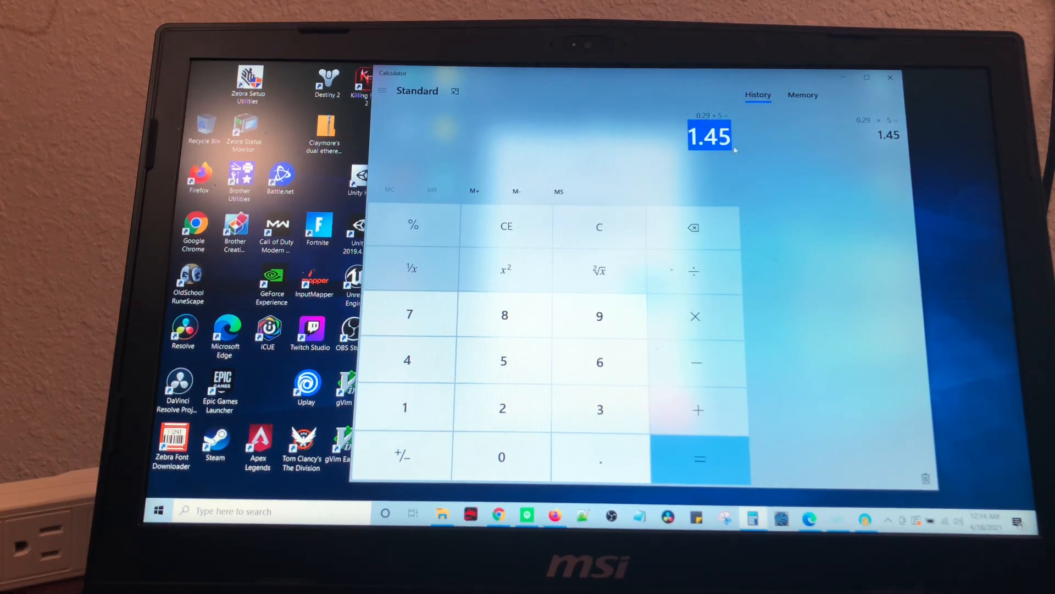
click(600, 226)
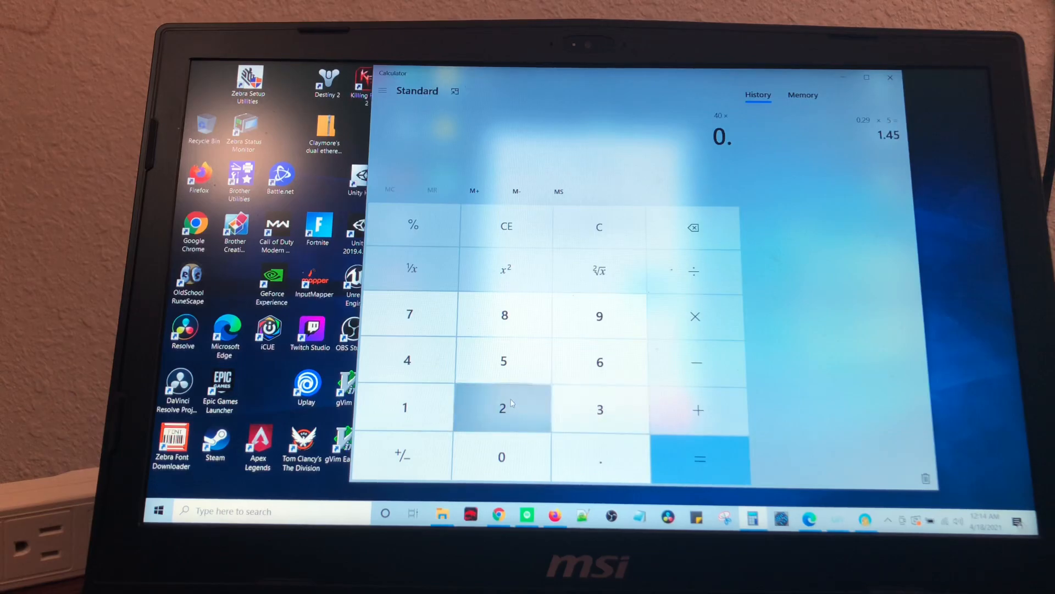
click(698, 458)
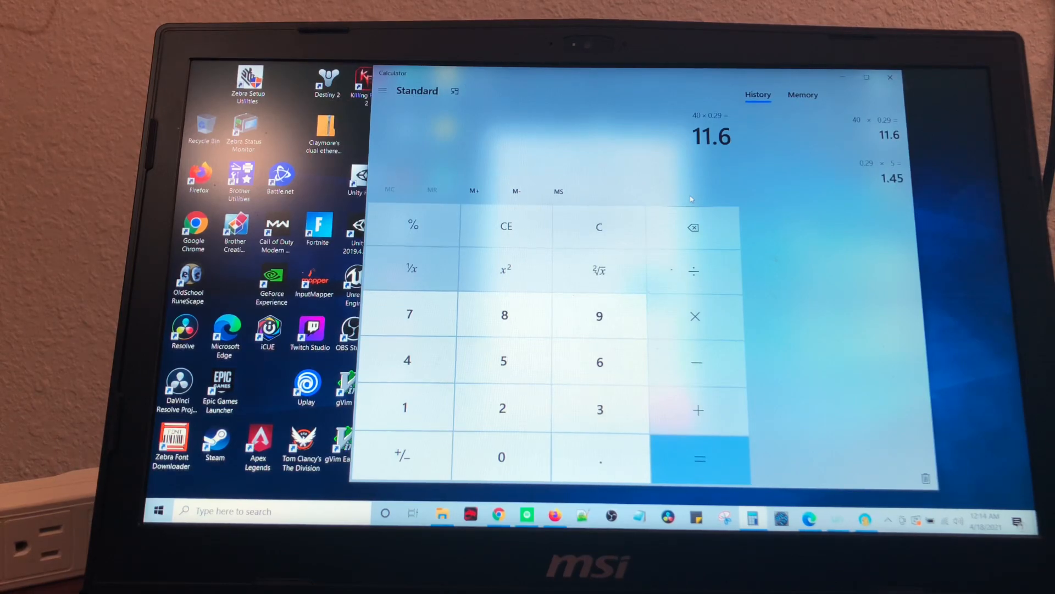
mouse_move(599, 226)
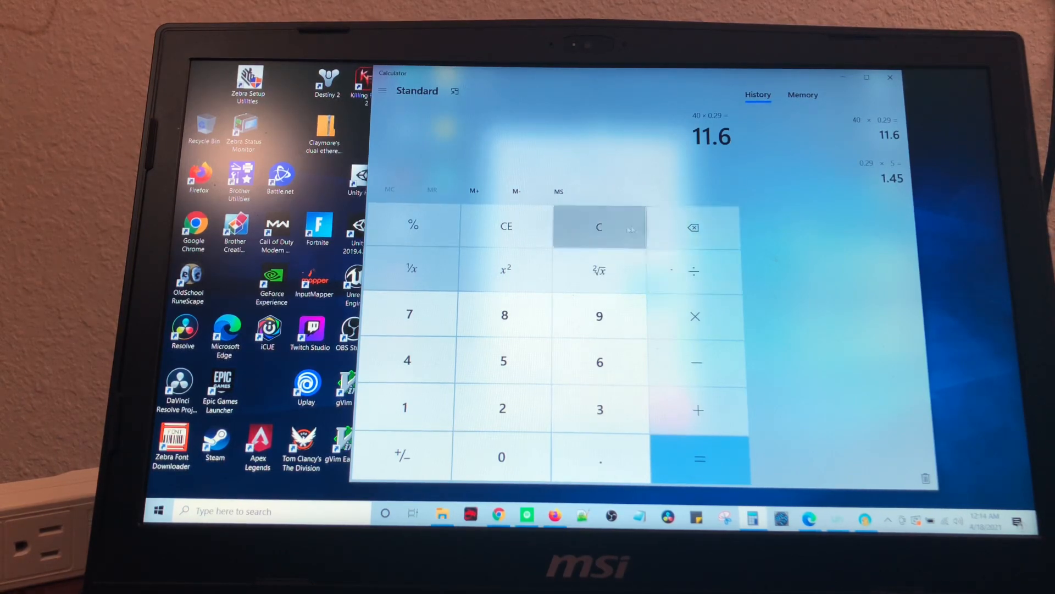
mouse_move(616, 158)
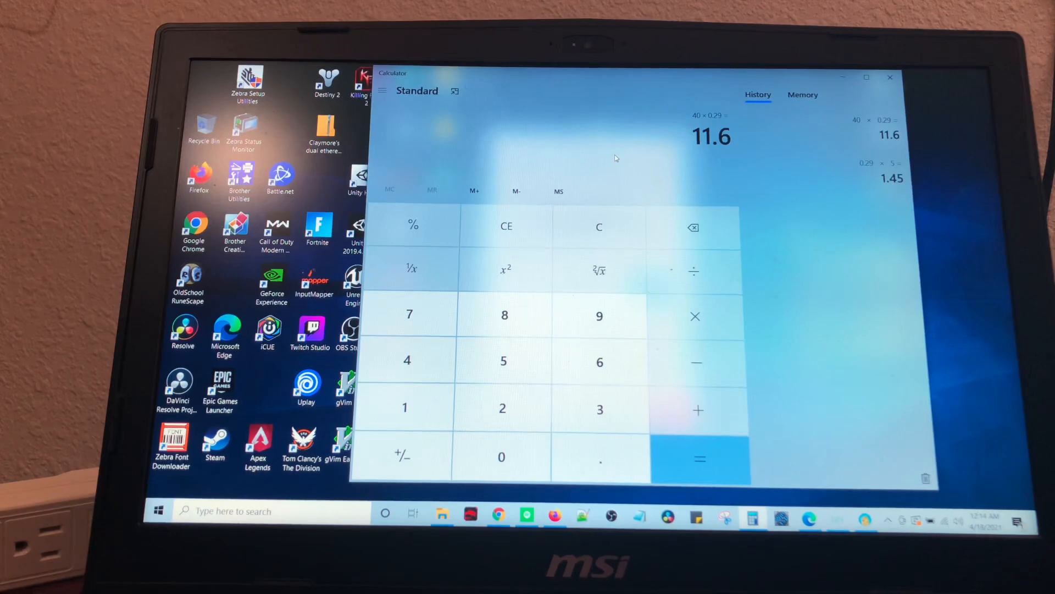
mouse_move(627, 160)
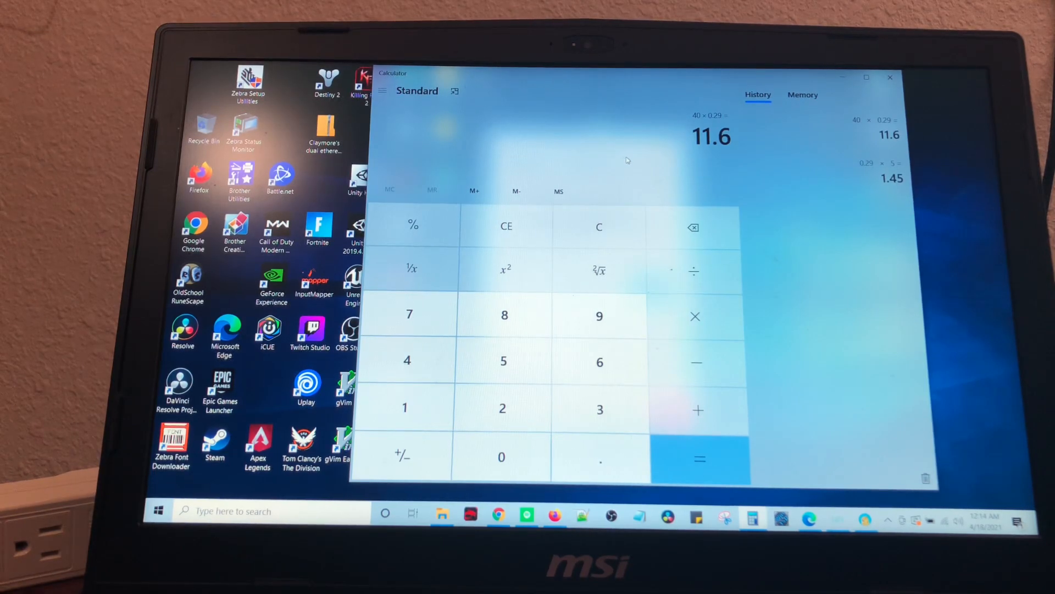